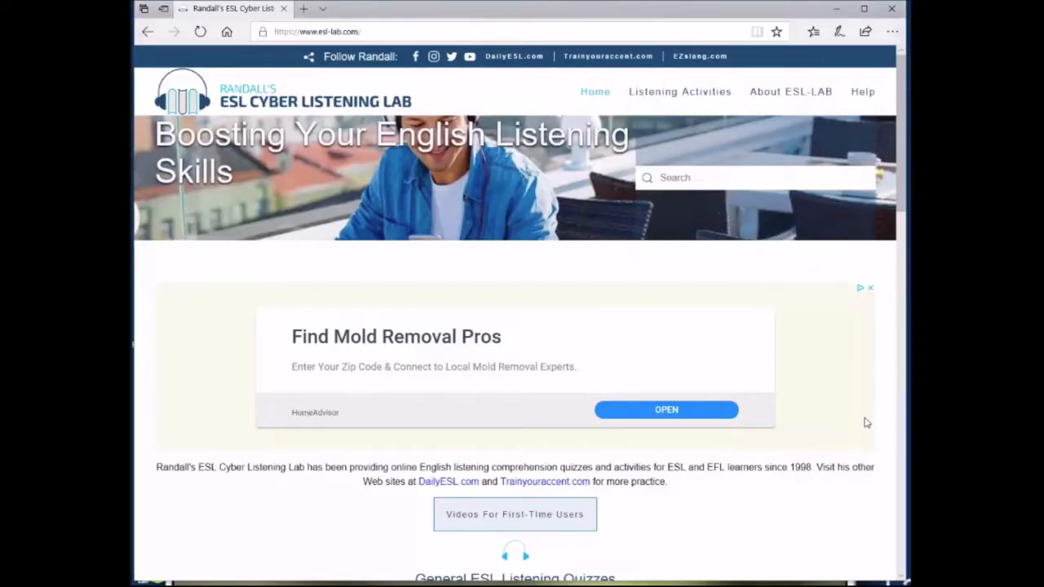
mouse_move(871, 413)
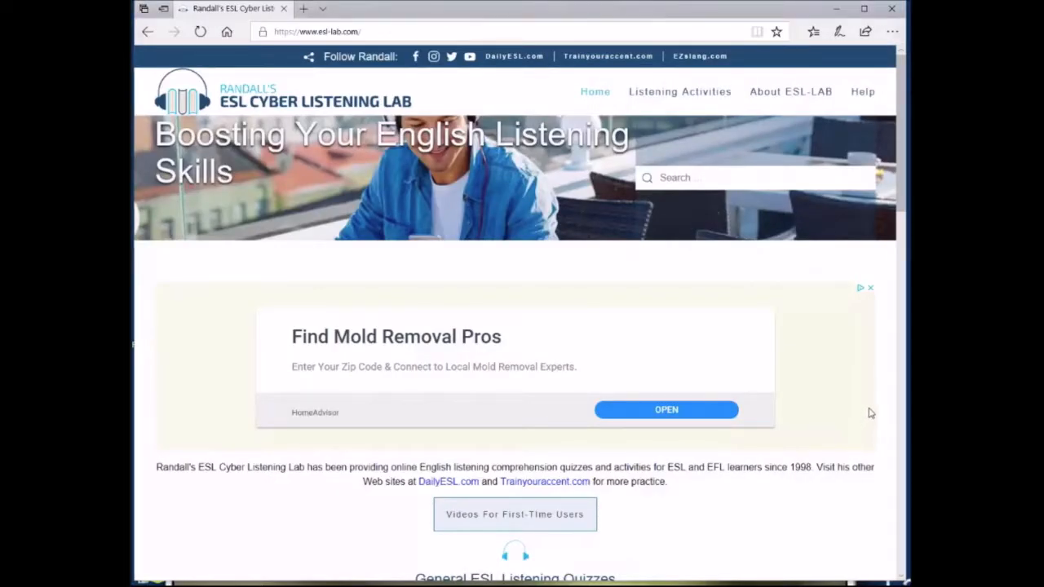
- Choose Intermediate View Quizzes, then Career Search, and bring its listening exercise into view
scroll(down, 3)
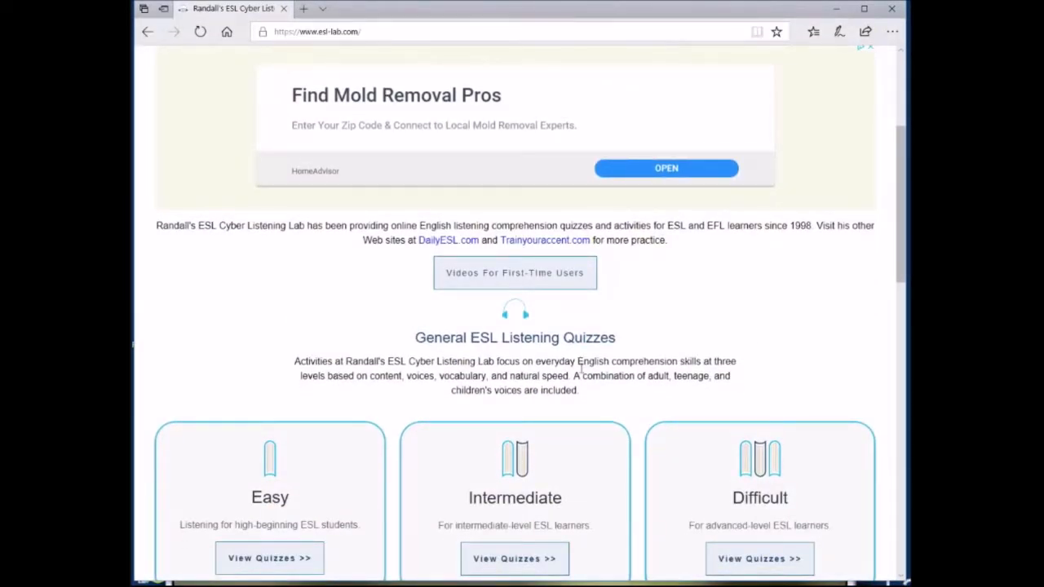
scroll(down, 3)
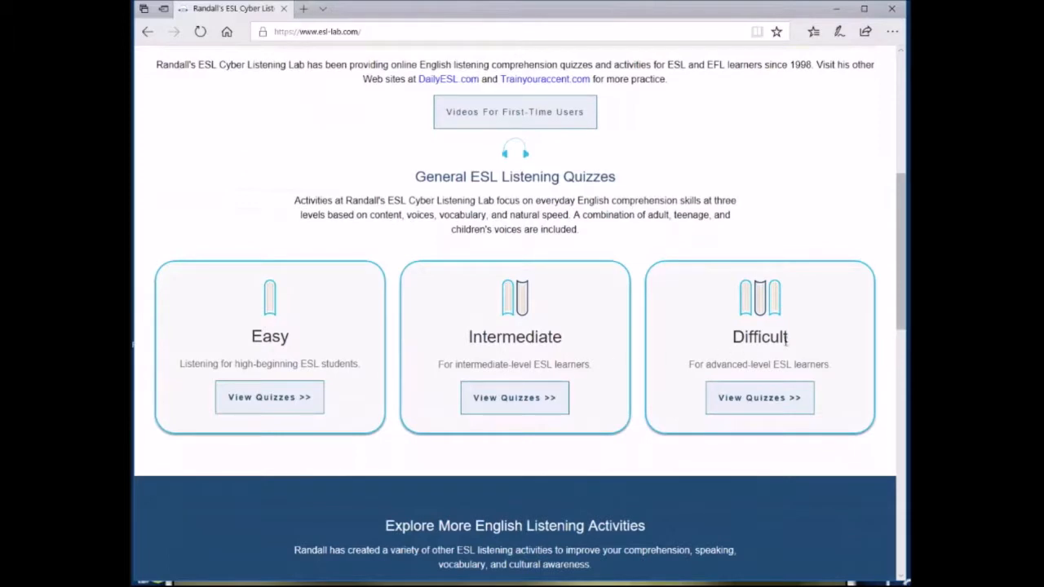
mouse_move(584, 349)
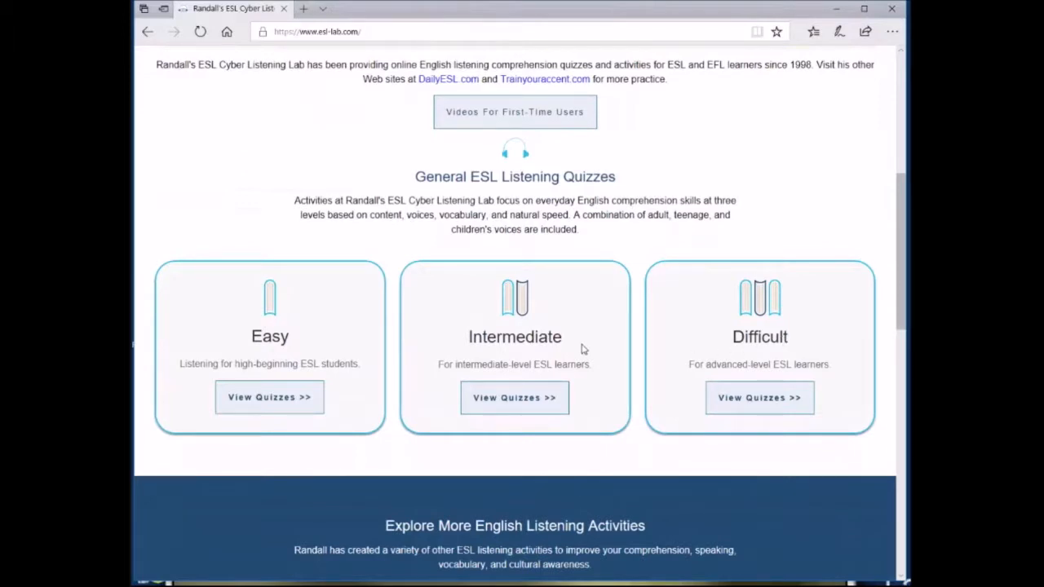
mouse_move(513, 398)
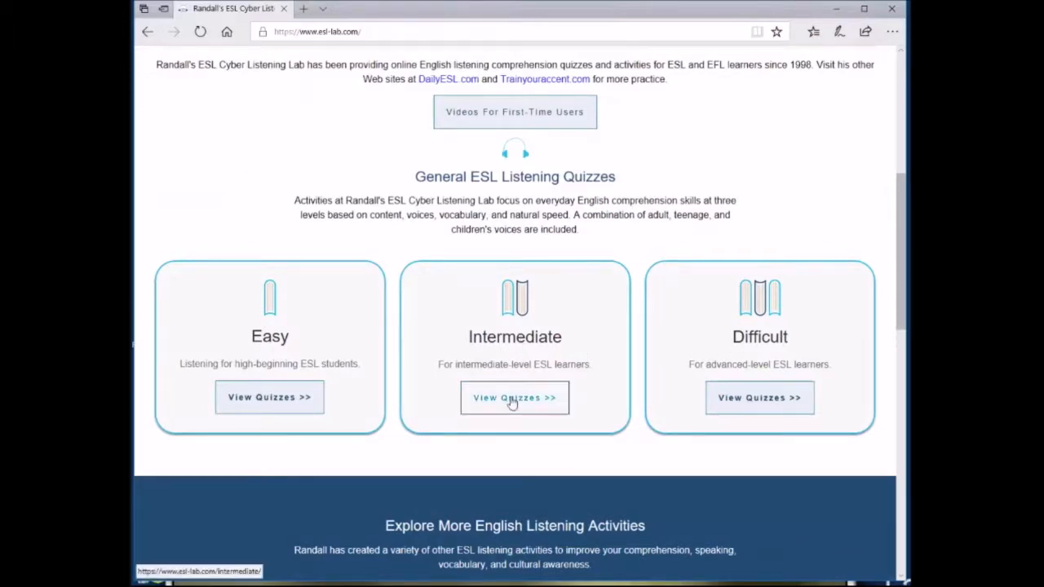
click(514, 398)
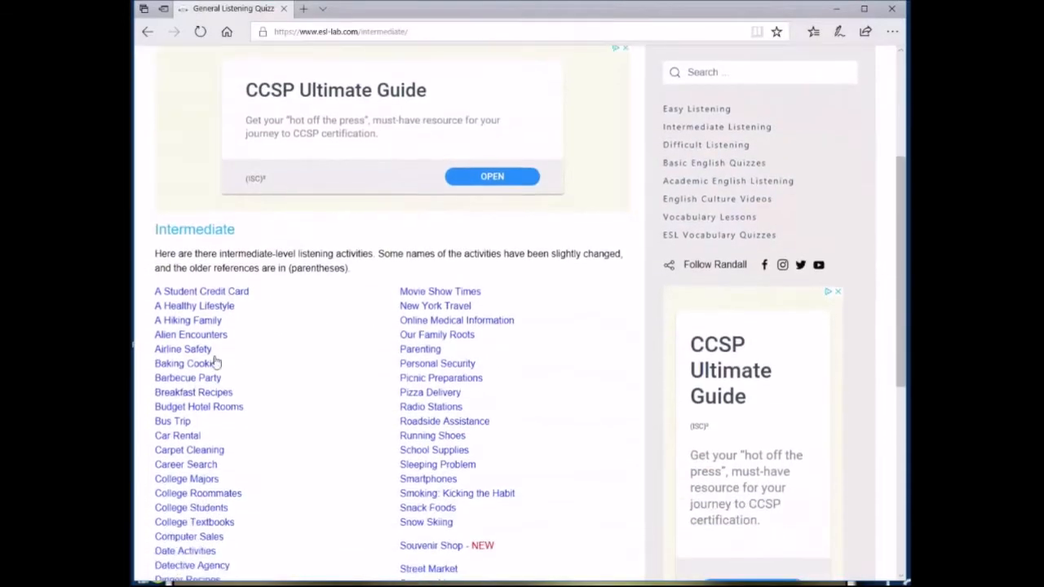
click(186, 463)
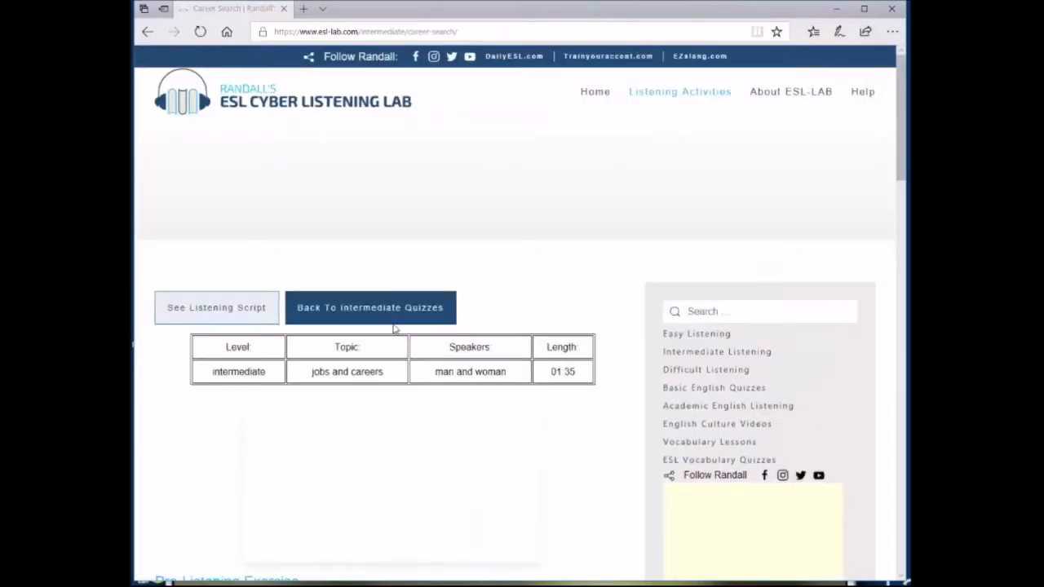
scroll(down, 3)
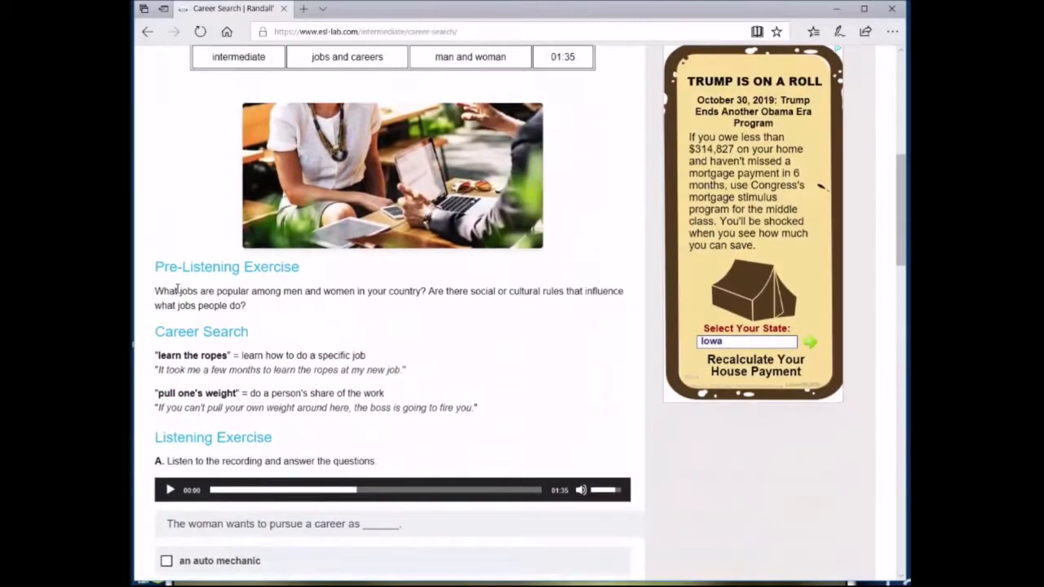
mouse_move(261, 313)
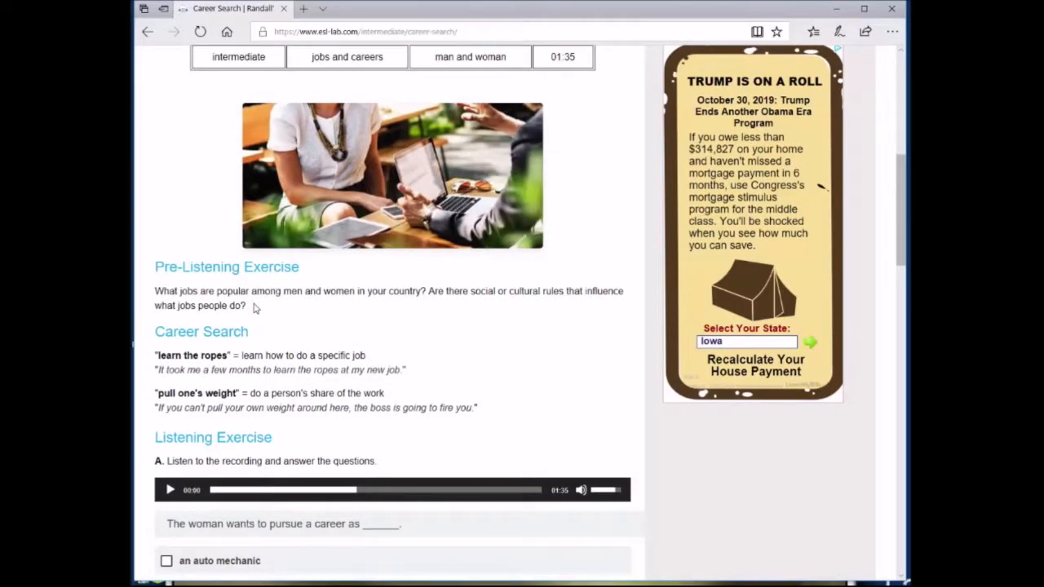
scroll(down, 3)
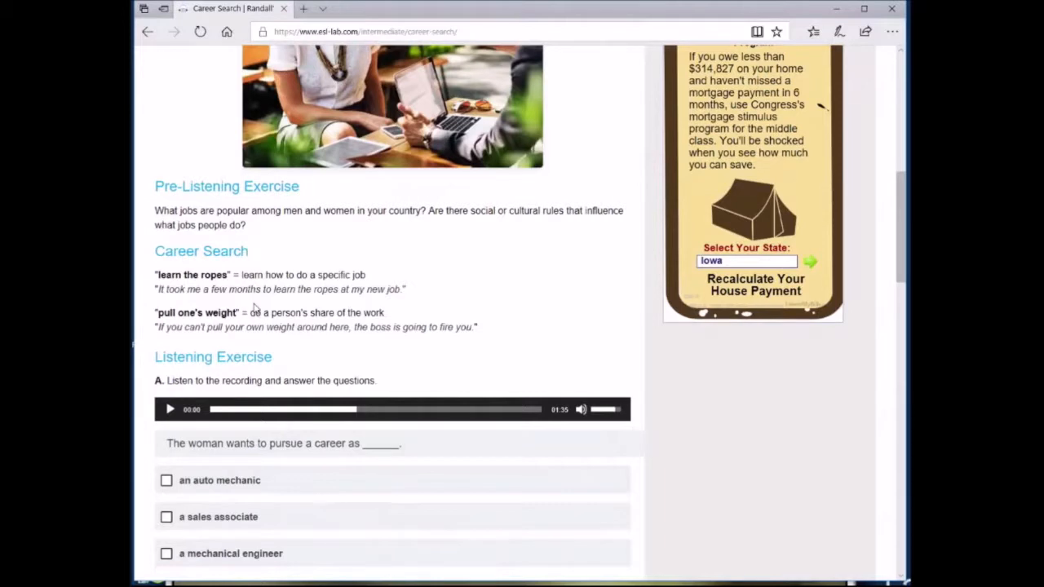
scroll(down, 3)
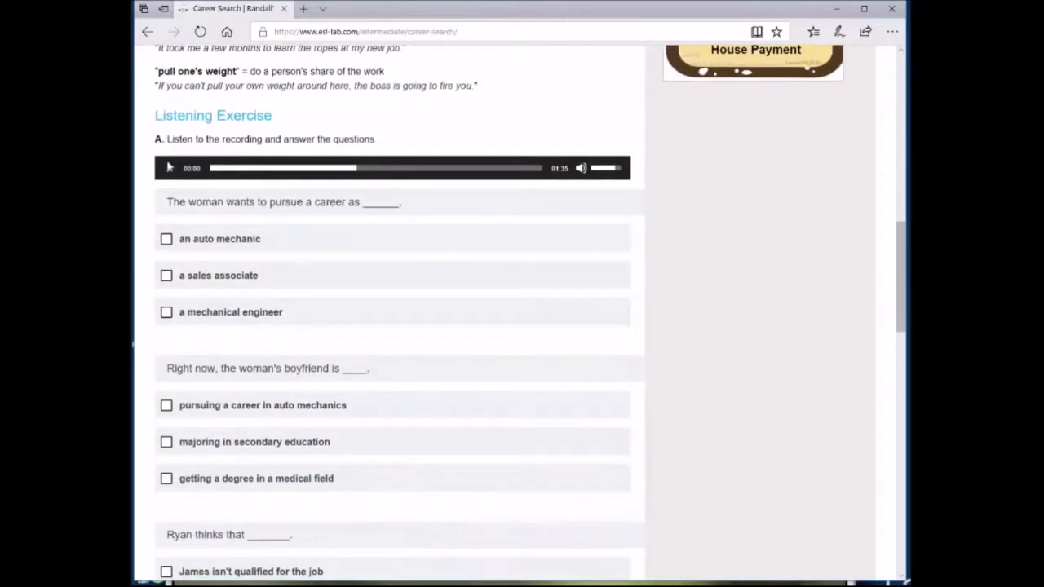
- Play the conversation, answer 'an auto mechanic' and the boyfriend question, then reach the follow-up sections
click(170, 166)
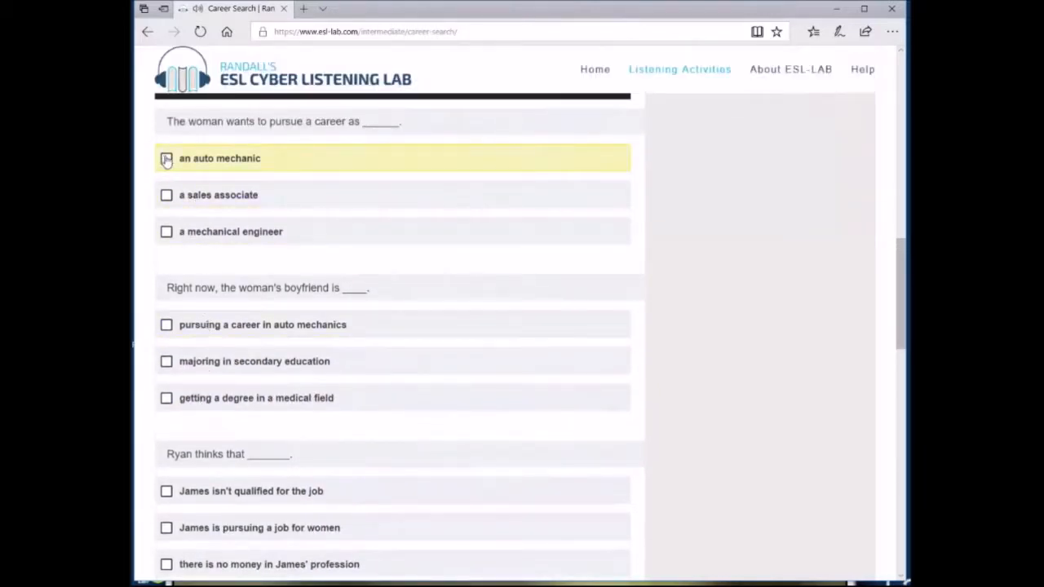
click(166, 158)
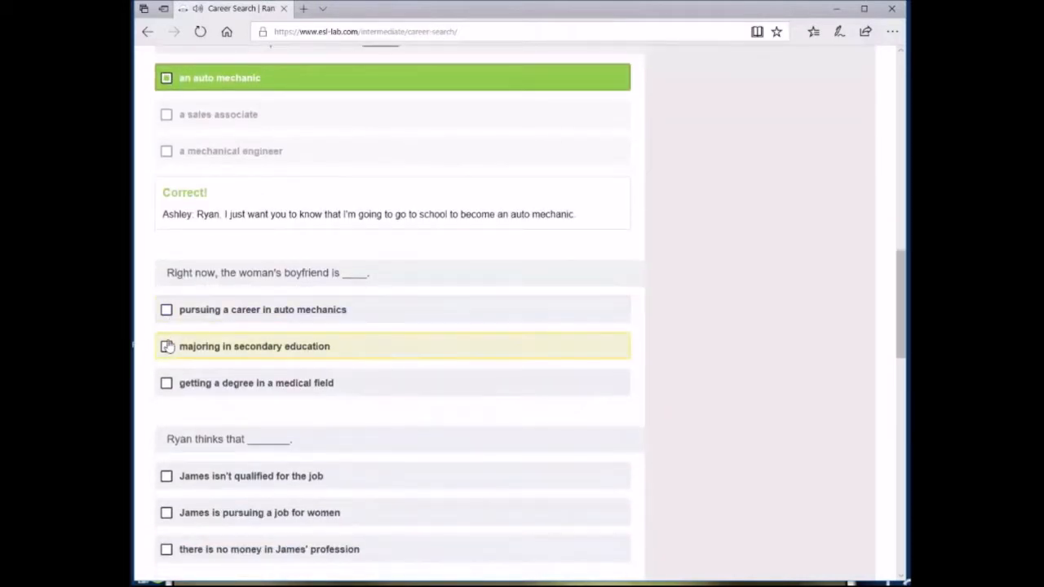
click(166, 346)
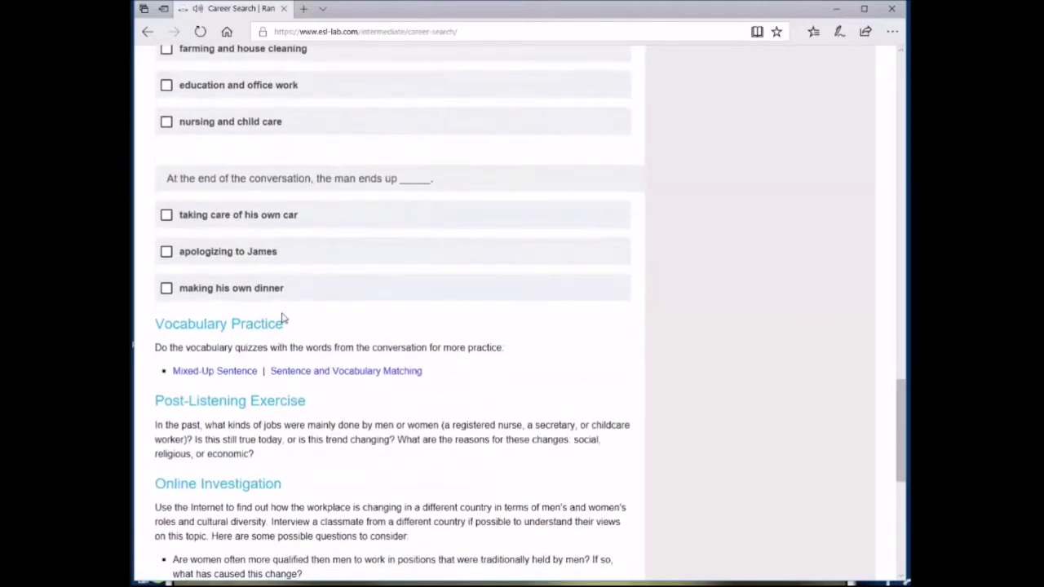
scroll(down, 3)
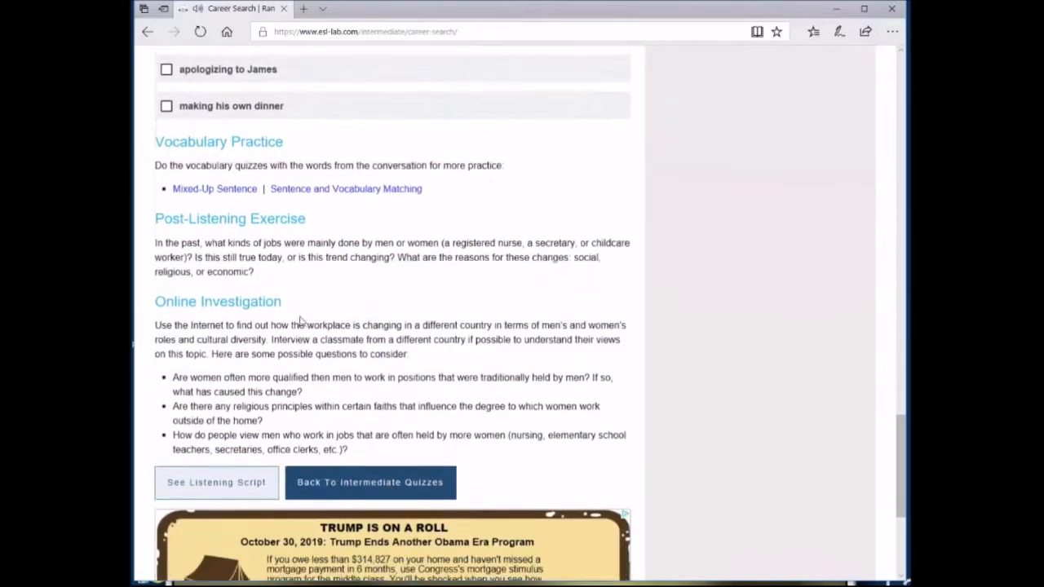
click(215, 482)
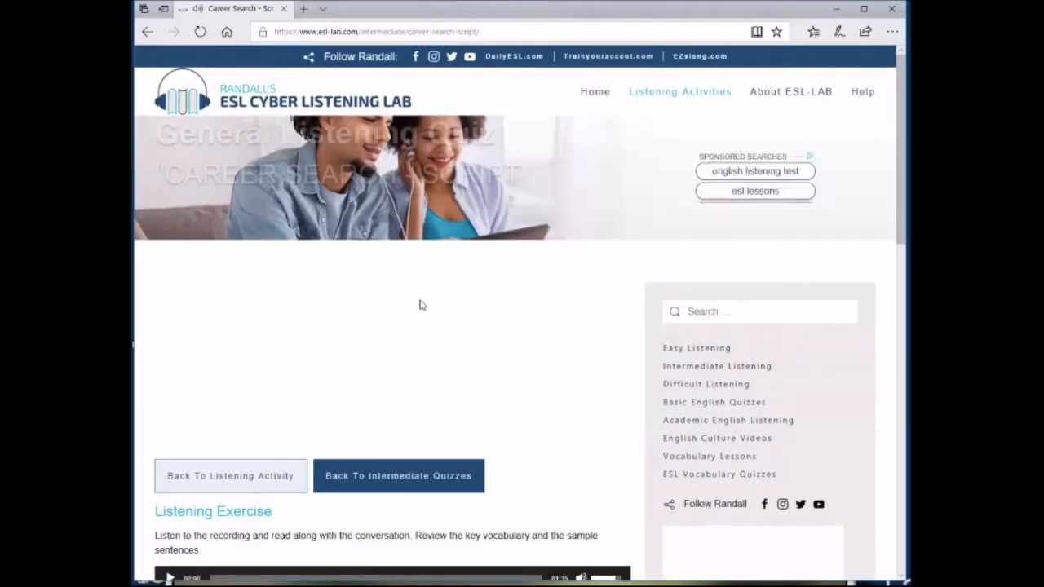
scroll(down, 3)
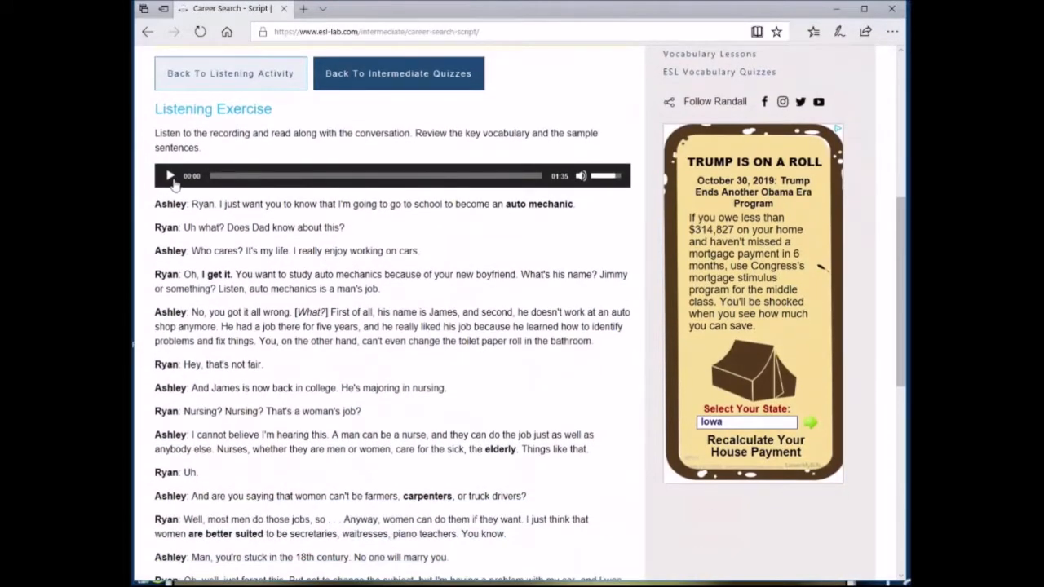
click(170, 176)
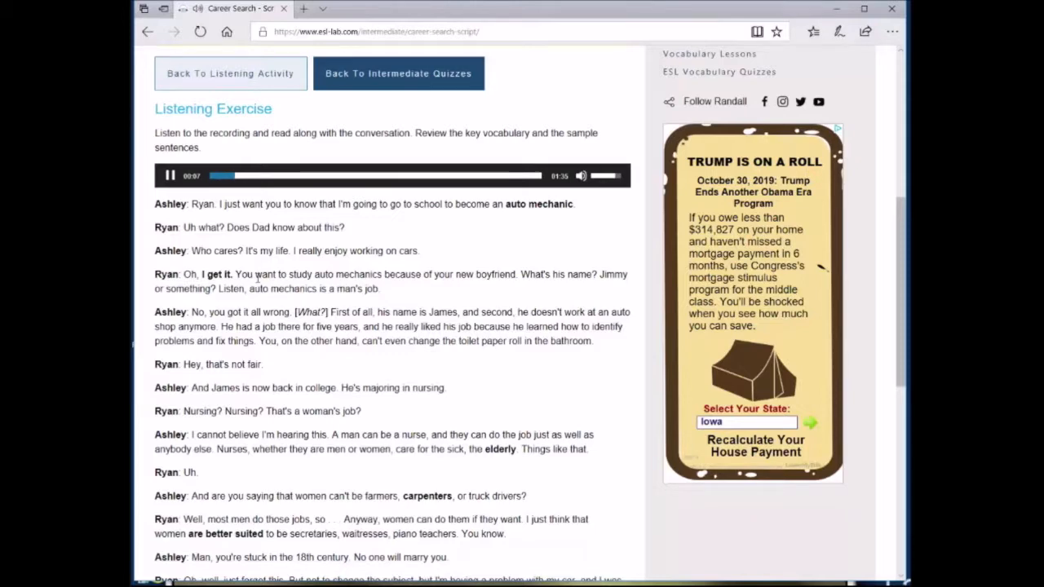
scroll(down, 3)
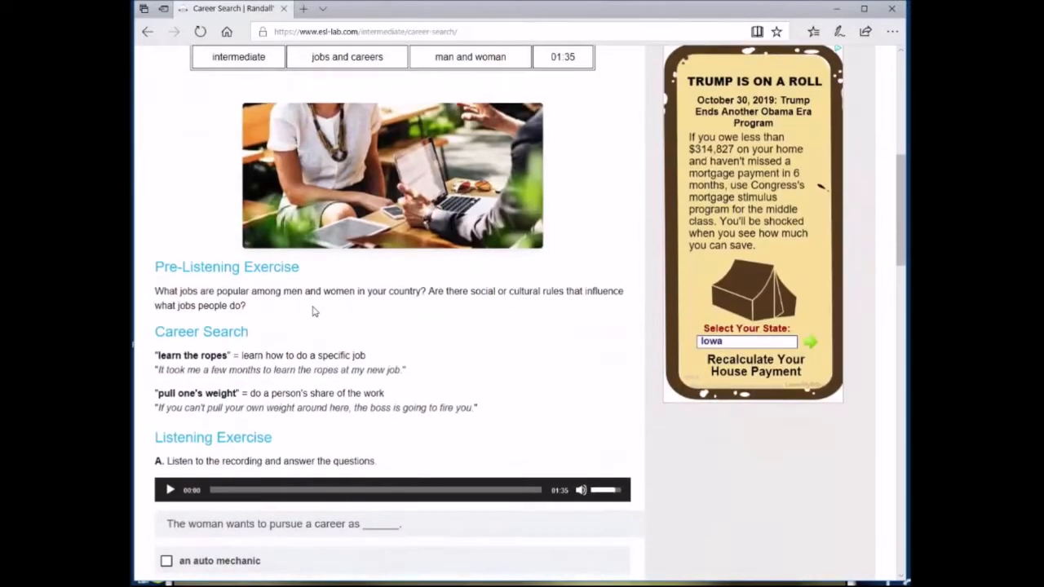
scroll(down, 3)
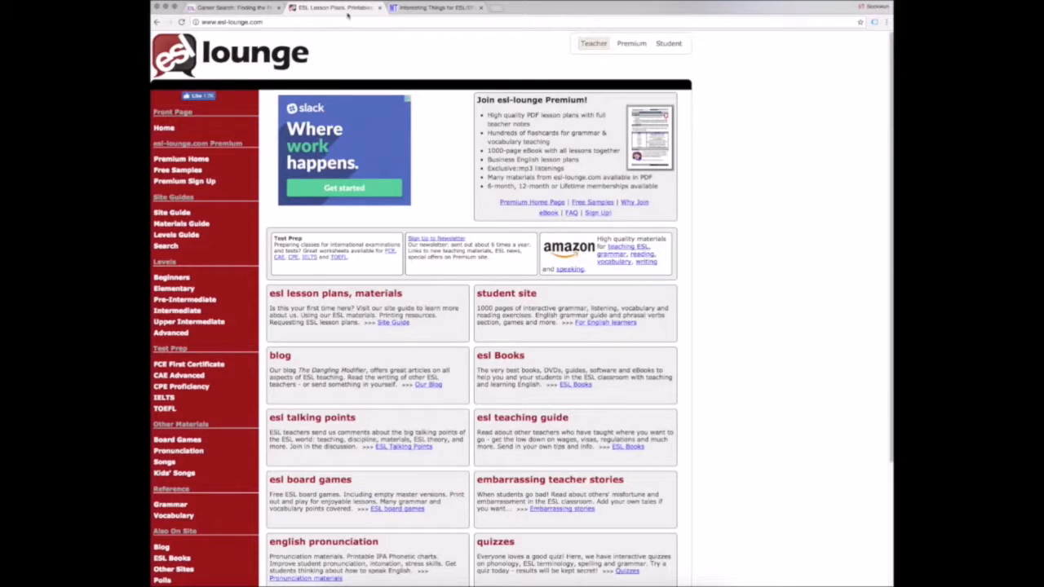
mouse_move(447, 183)
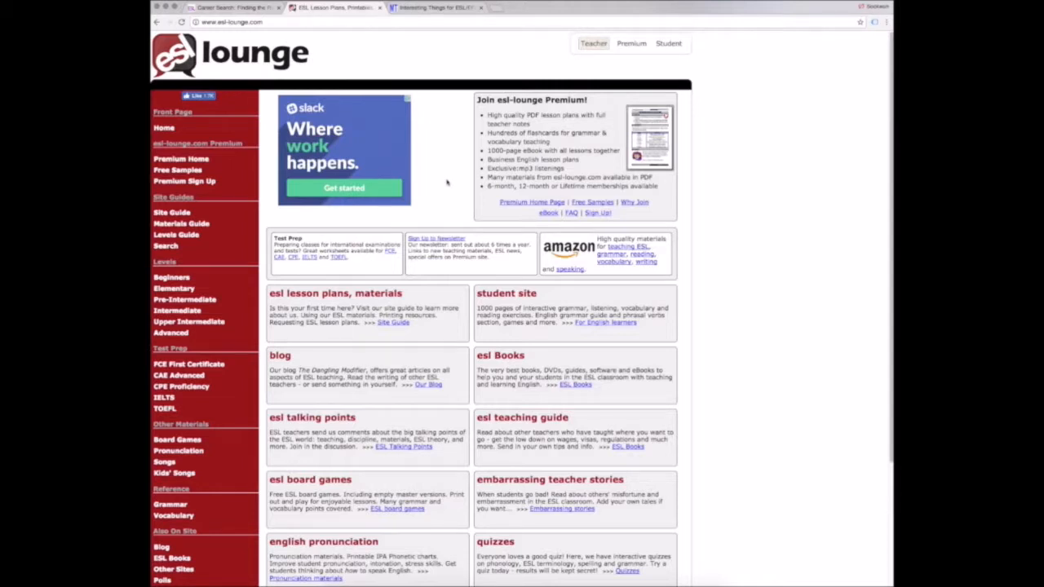
mouse_move(278, 411)
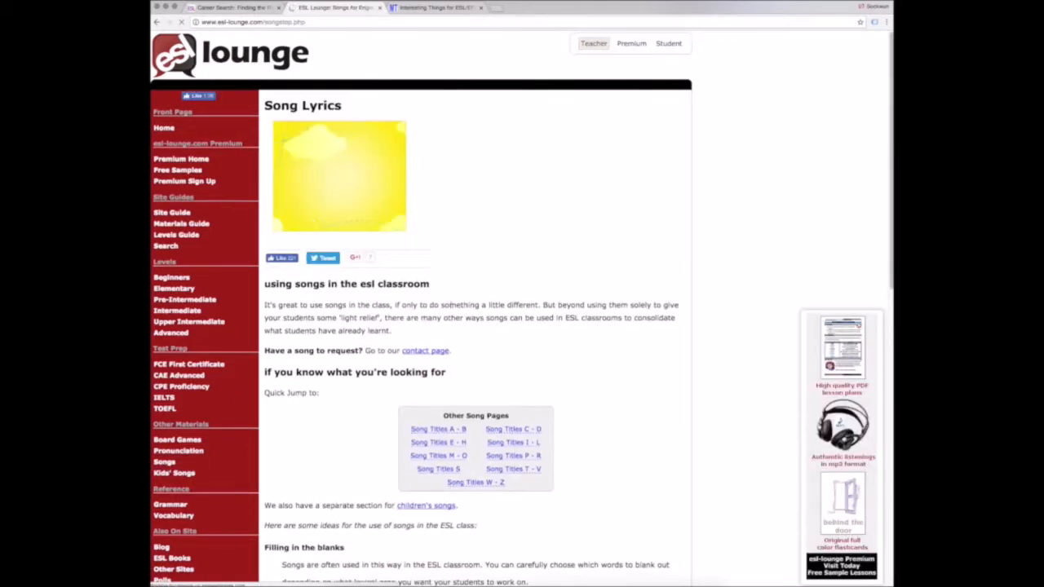
- Scroll down the ESL Lounge songs listing toward the Song Titles P - R link
scroll(down, 3)
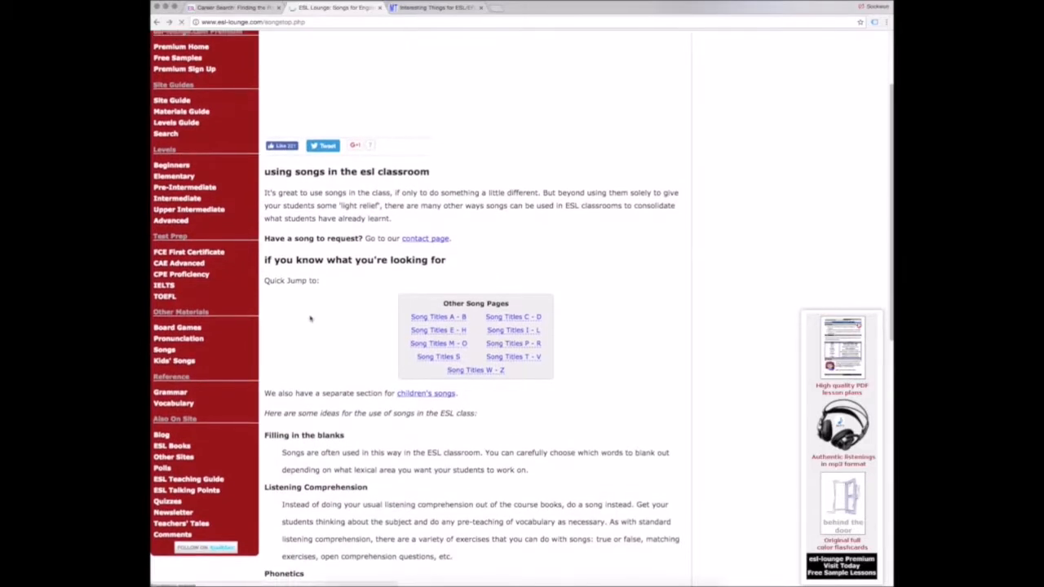
scroll(down, 3)
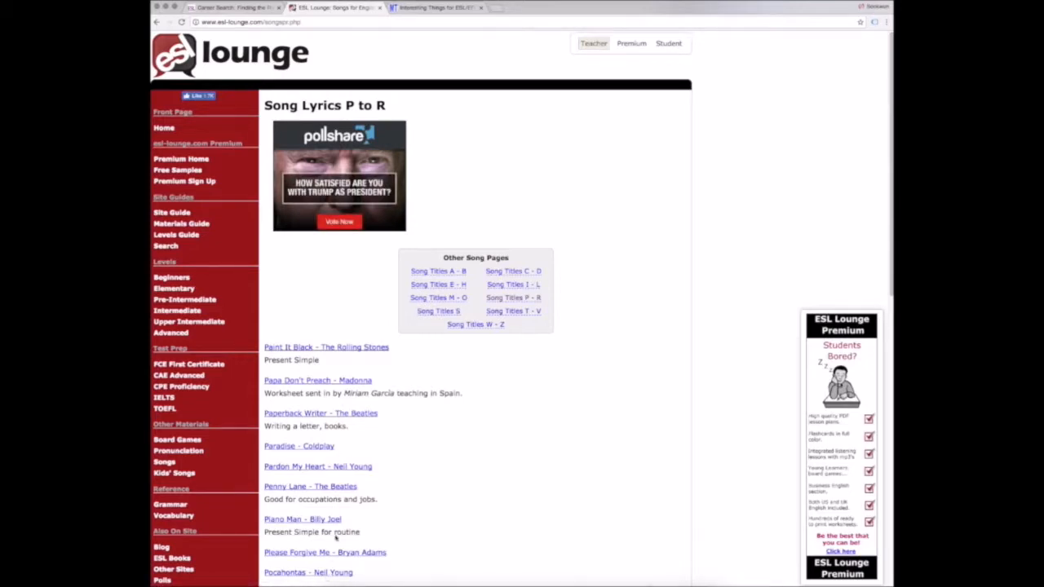
- Switch to the ManyThings.org home page for ESL students
click(437, 7)
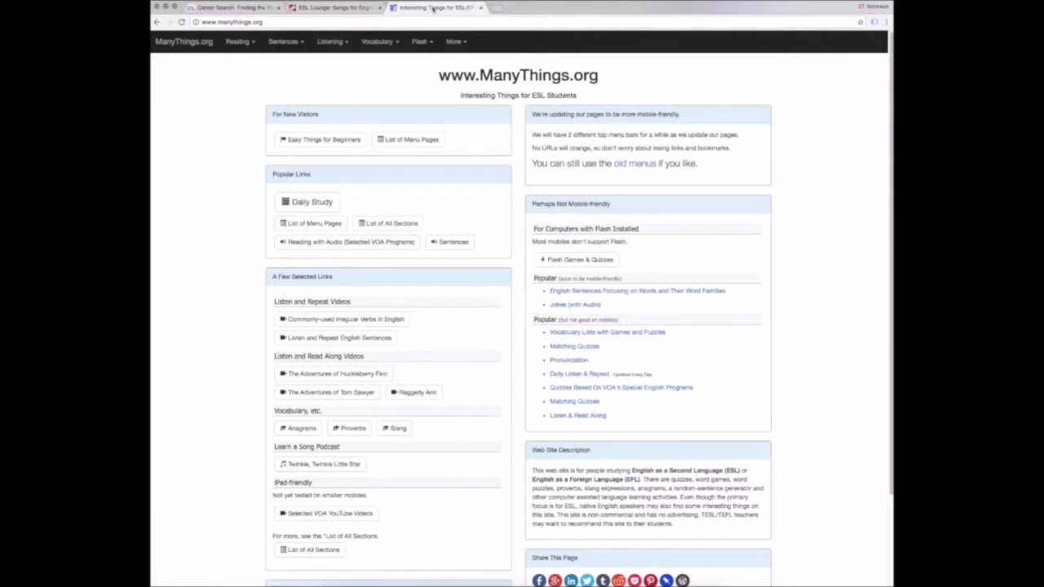
mouse_move(388, 79)
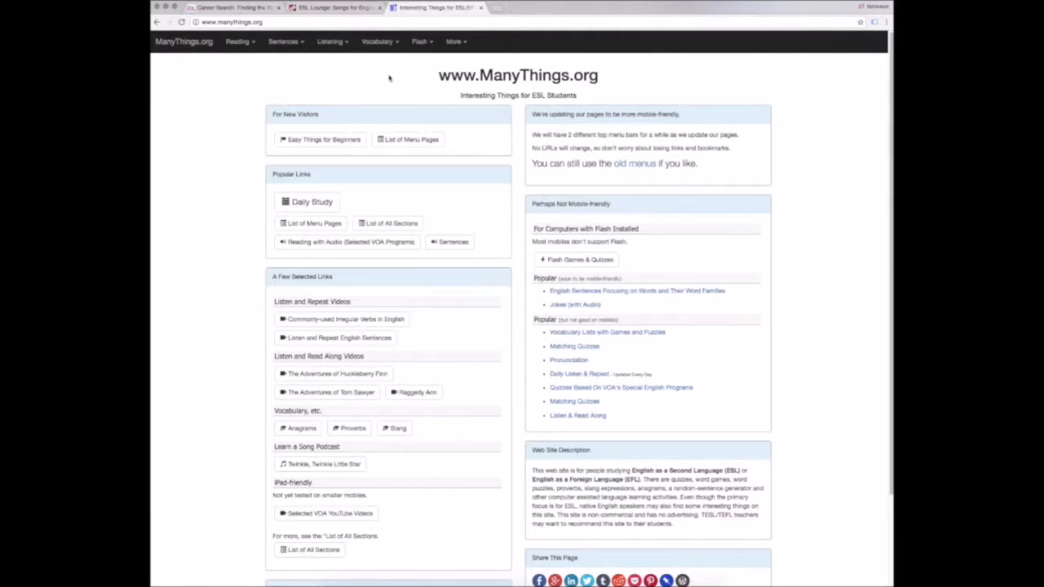
mouse_move(325, 60)
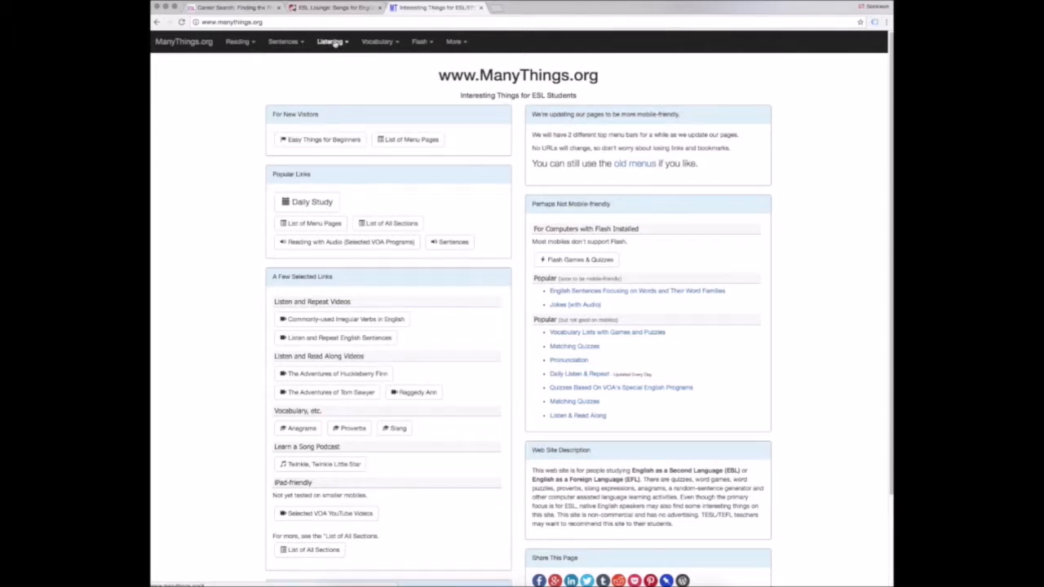
- From the Listening menu, go to Selected Excerpts from Spoken Wikipedia
click(329, 42)
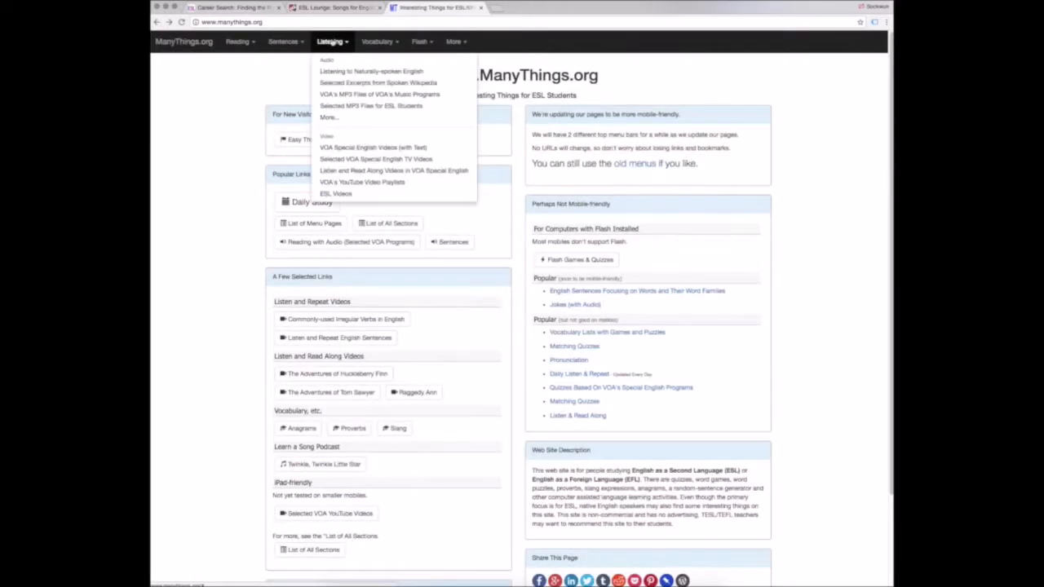
mouse_move(378, 81)
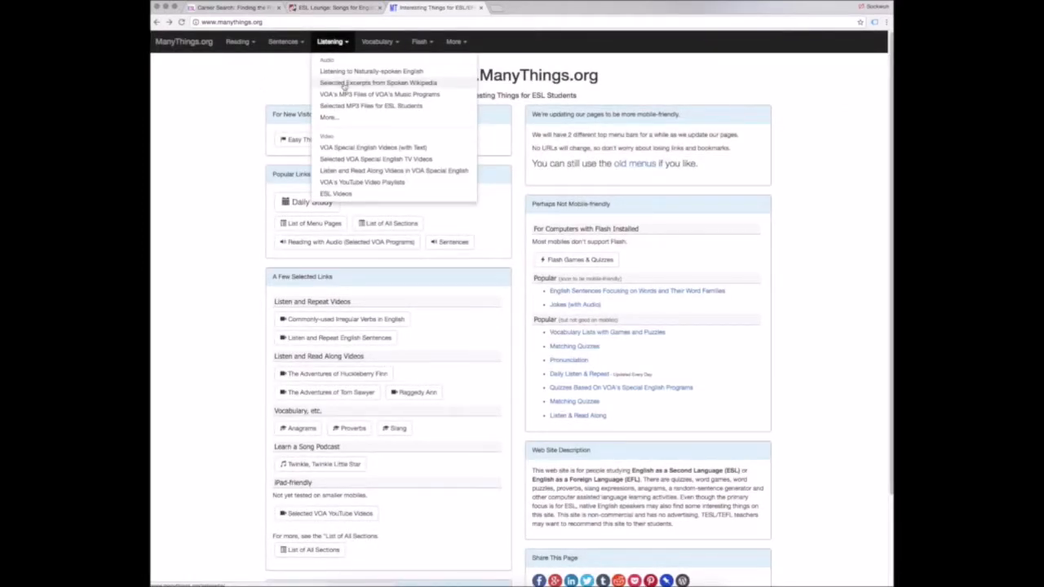
click(379, 81)
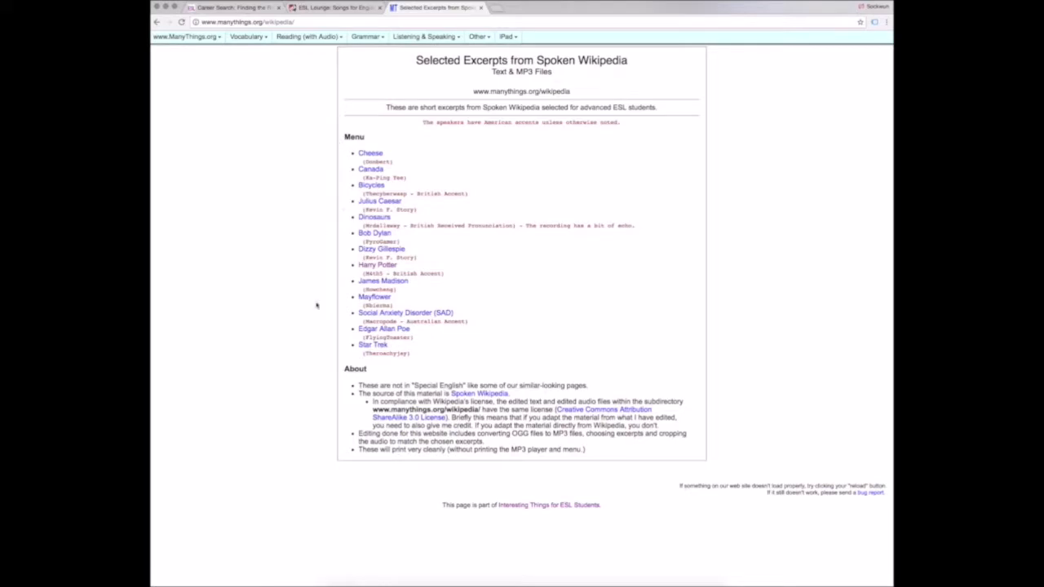